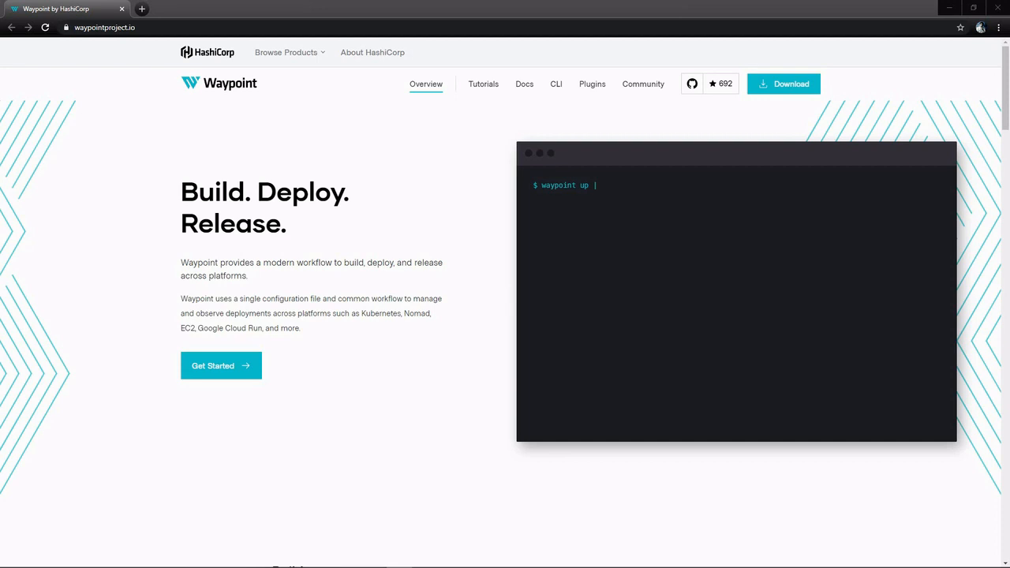
# Scroll the waypointproject.io home page down to the Build section.
pyautogui.scroll(-3)
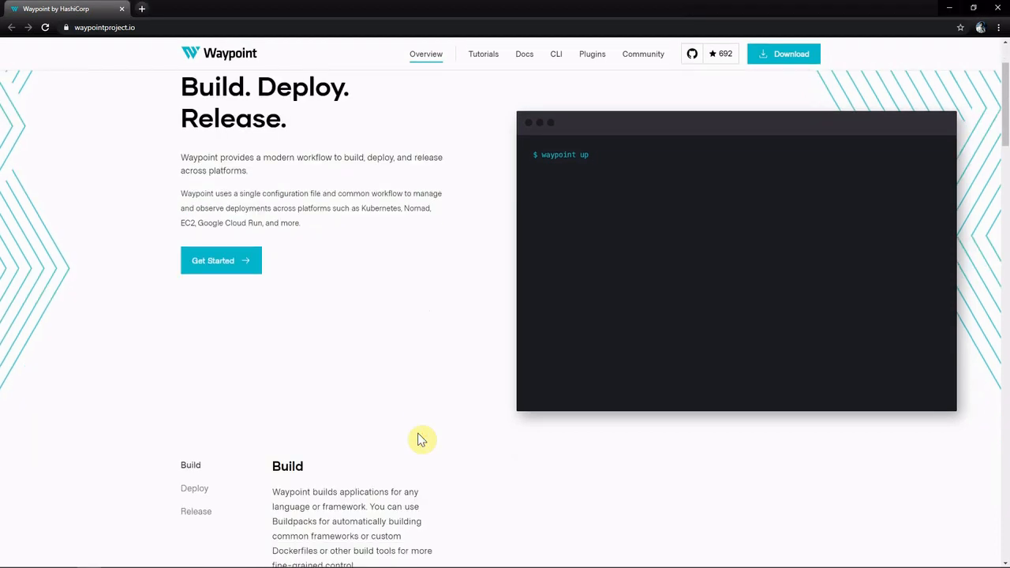
pyautogui.scroll(-3)
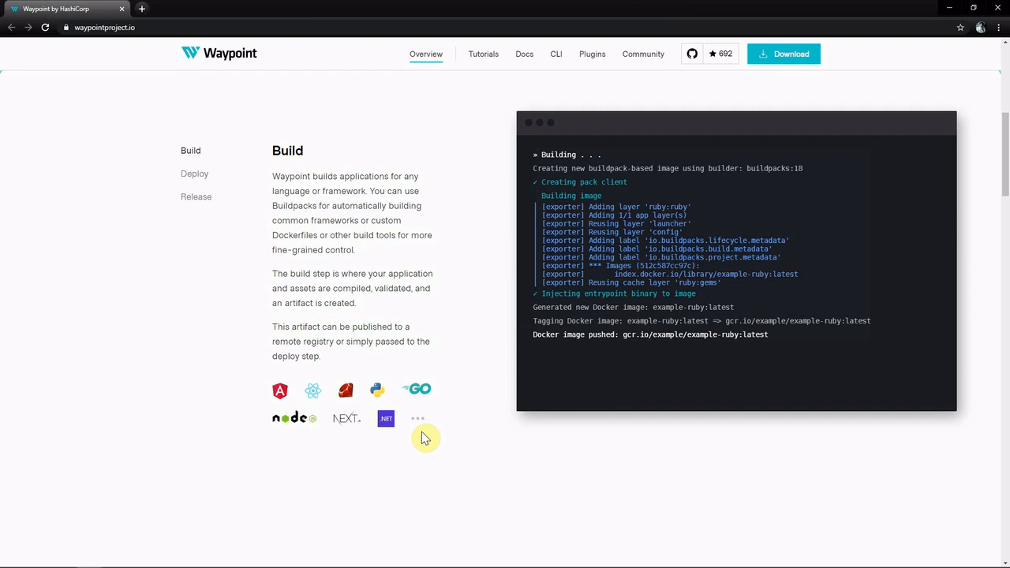
# Scroll past Deploy and Release to the Features section with Application Logs.
pyautogui.click(194, 172)
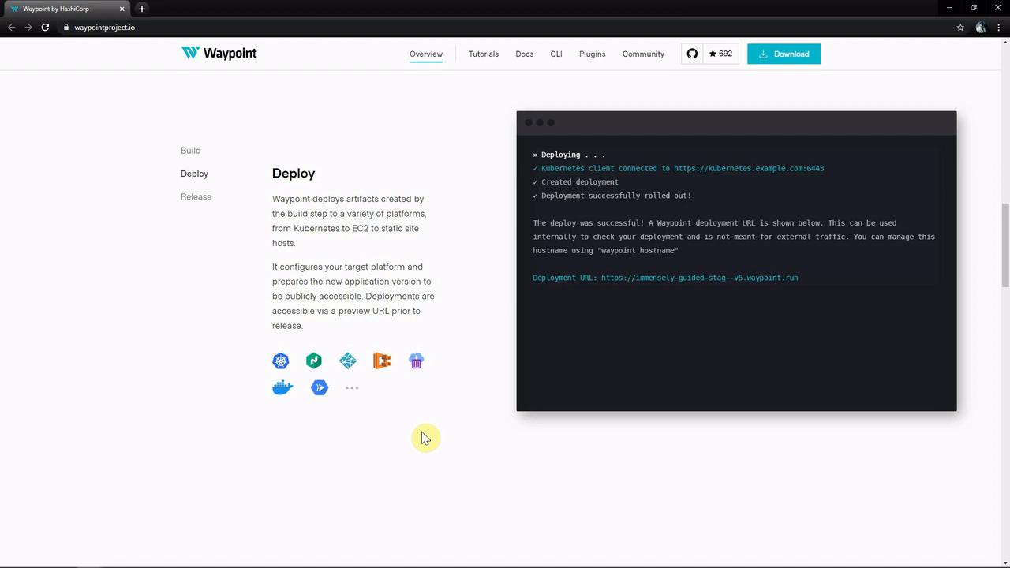
pyautogui.scroll(-3)
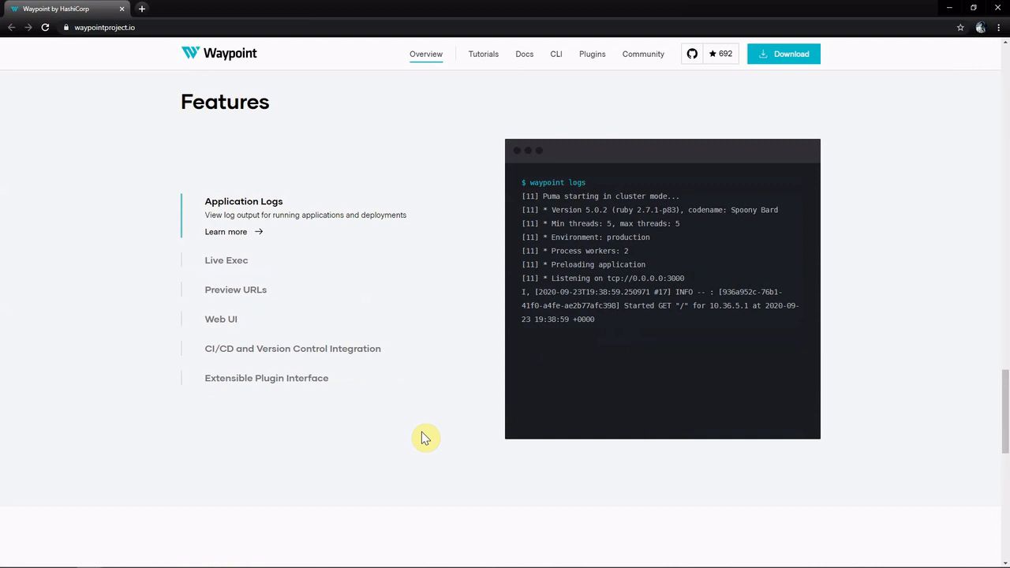
pyautogui.moveTo(422, 439)
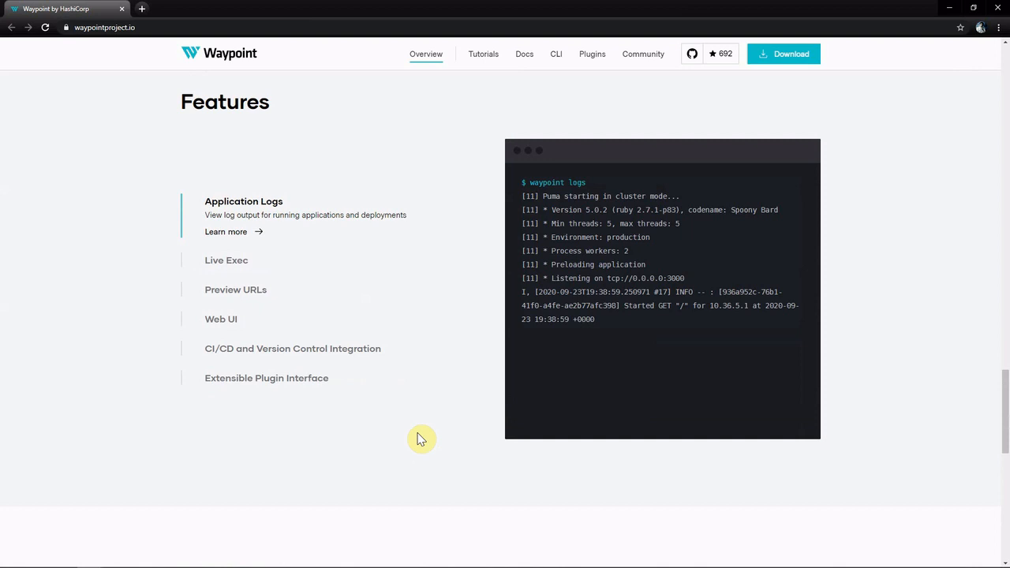
pyautogui.moveTo(587, 237)
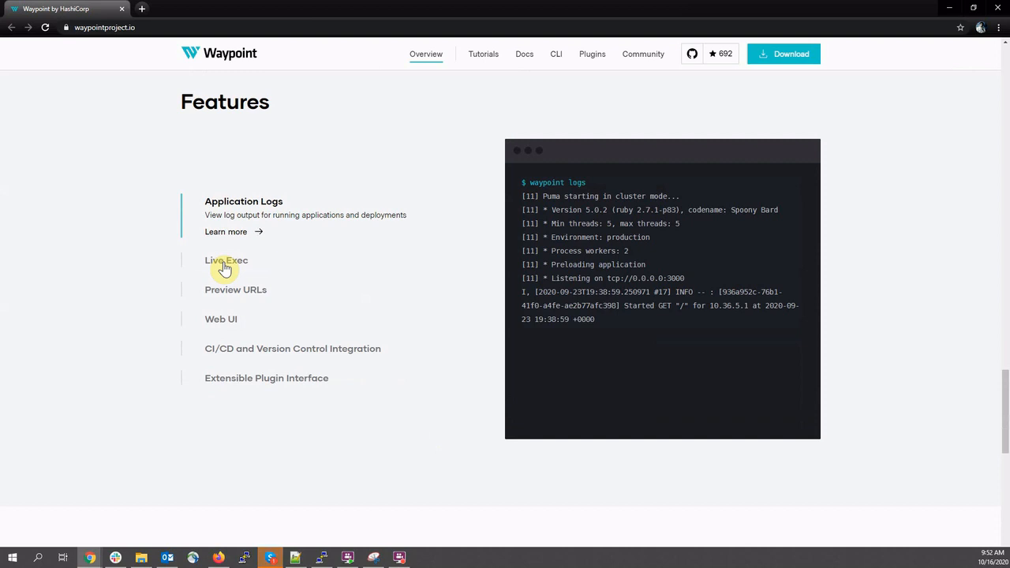
# View the Live Exec, Preview URLs and Web UI feature examples in turn.
pyautogui.click(225, 260)
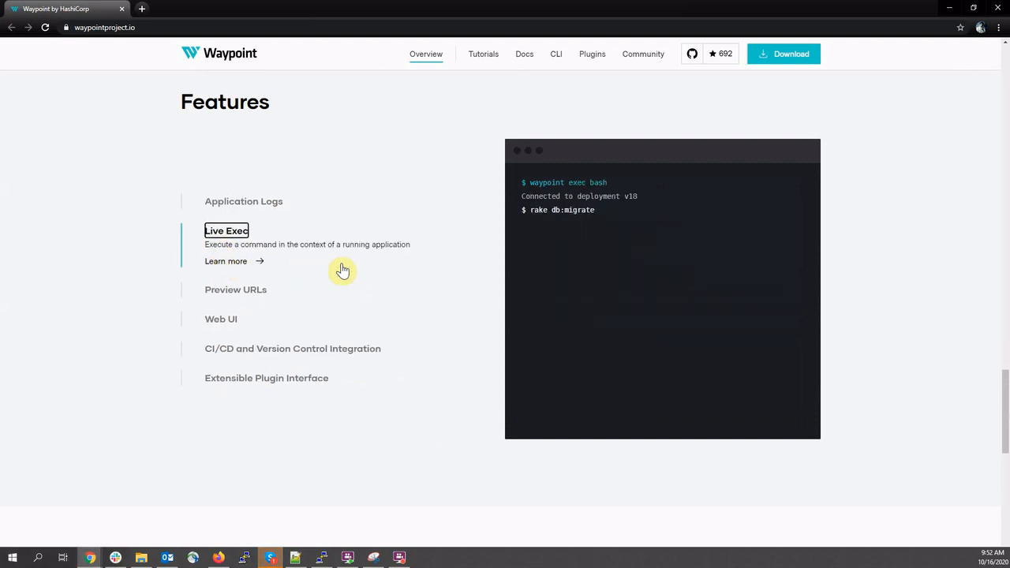
pyautogui.moveTo(376, 275)
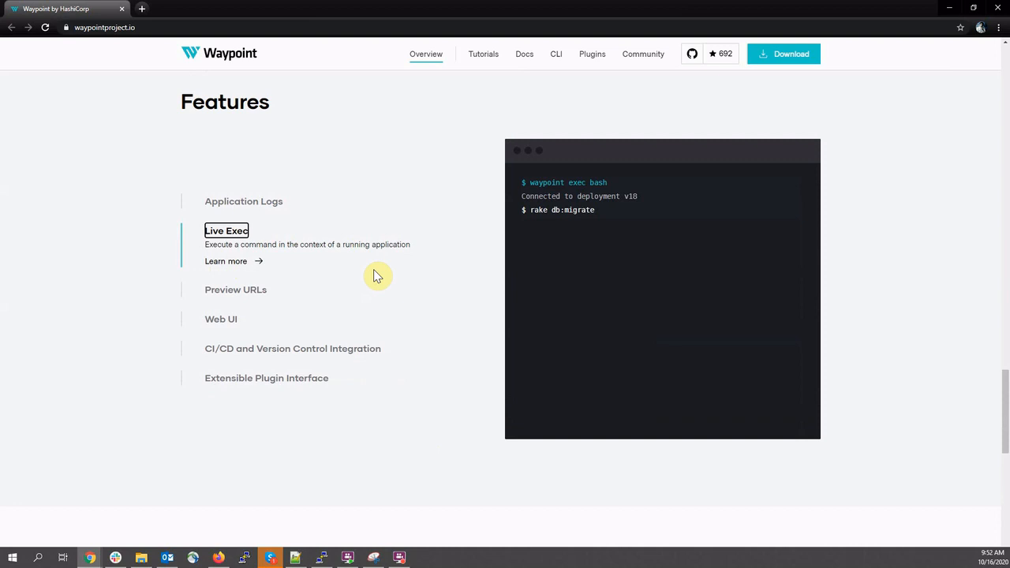
pyautogui.moveTo(246, 297)
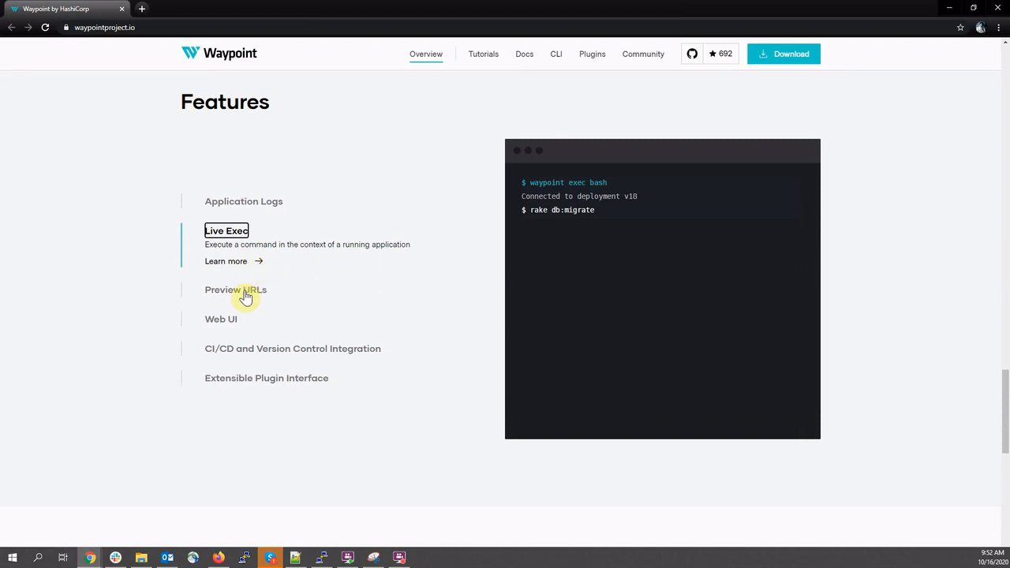
pyautogui.click(235, 291)
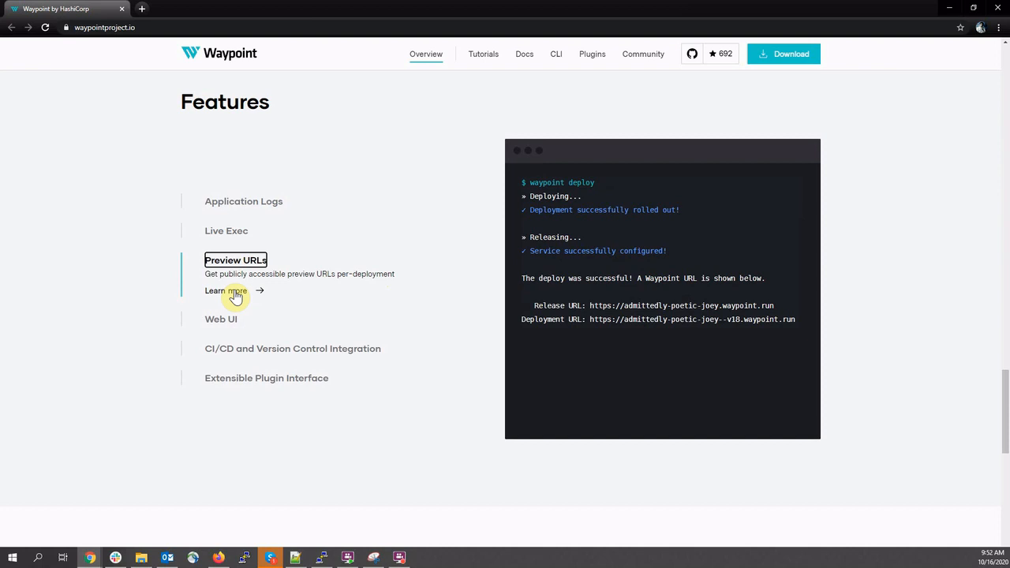
pyautogui.moveTo(355, 332)
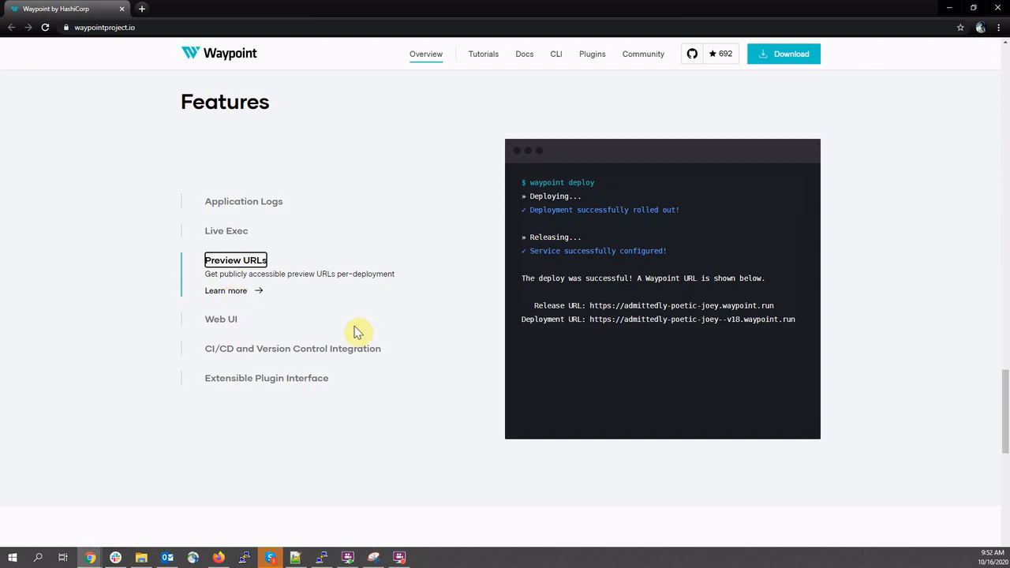
pyautogui.click(221, 281)
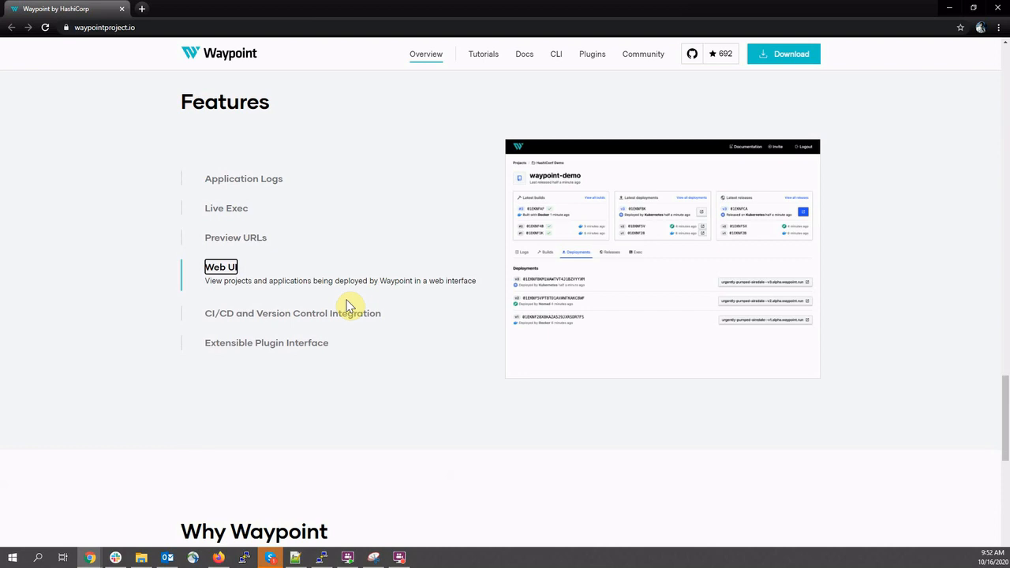
# View the CI/CD integration example, then scroll to the Why Waypoint section.
pyautogui.click(292, 312)
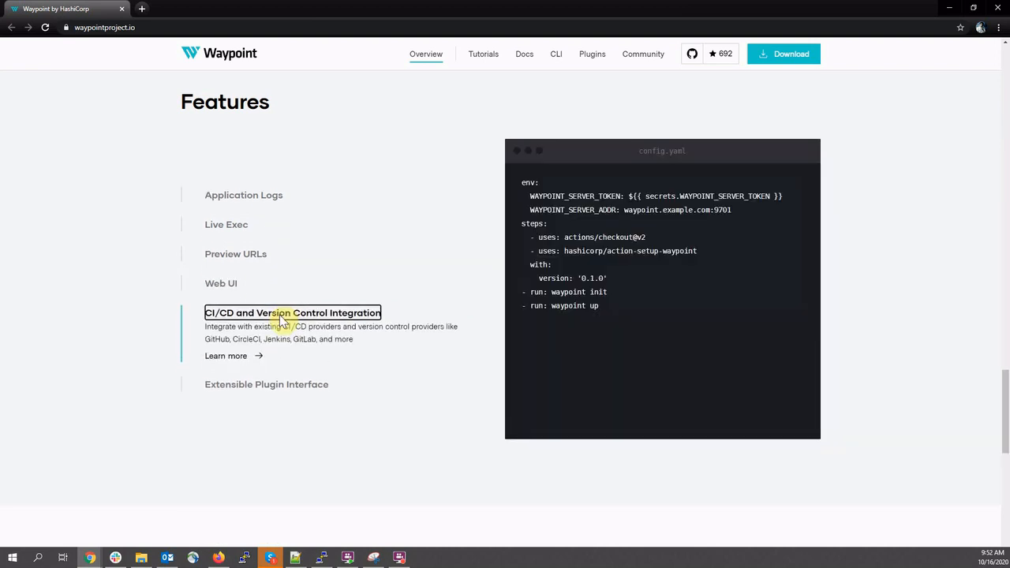
pyautogui.moveTo(387, 360)
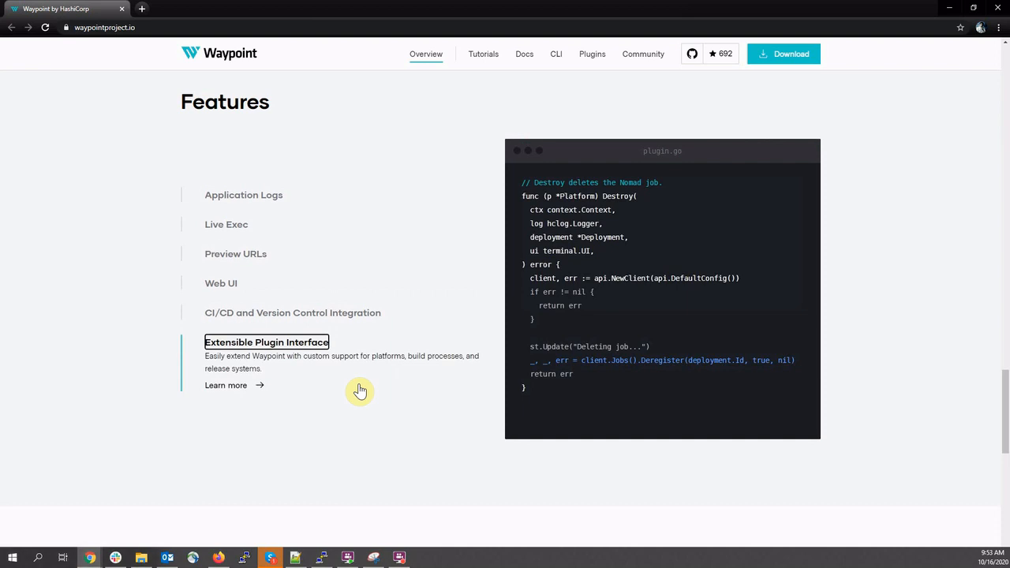
pyautogui.scroll(-3)
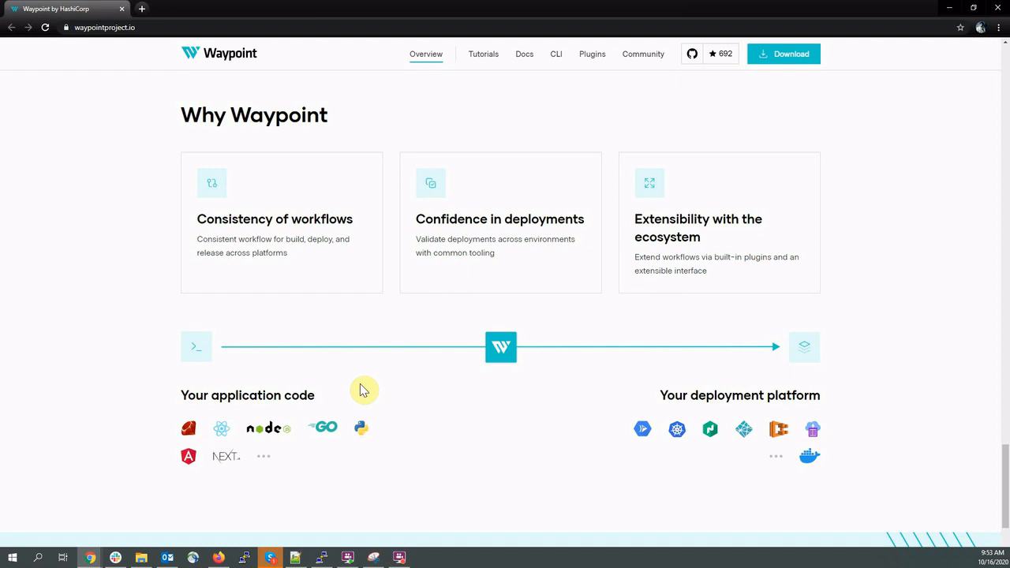
# Switch from the browser to the PuTTY terminal session.
pyautogui.click(269, 558)
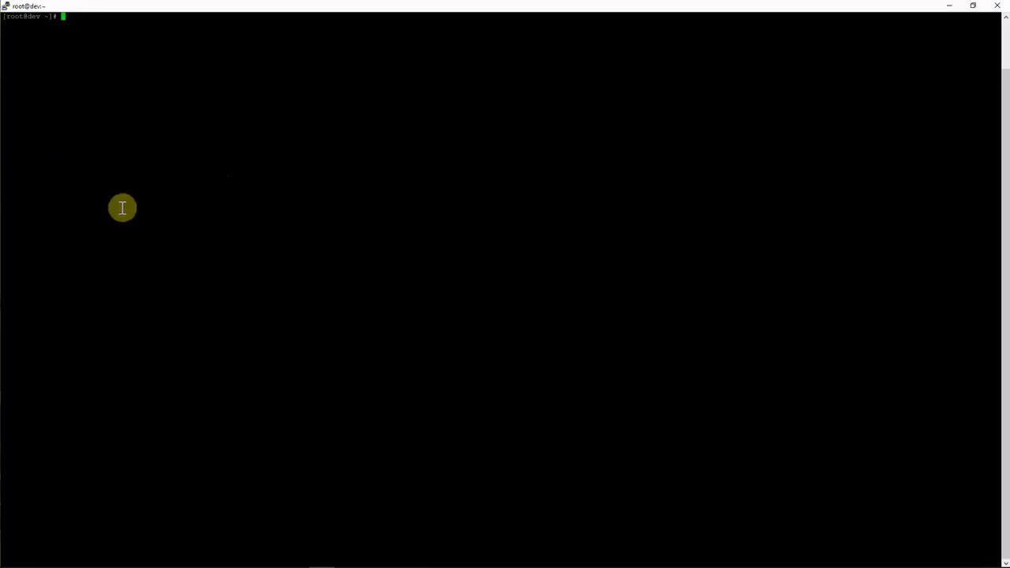
# Install yum-utils, clear the screen, and install the waypoint package with yum.
pyautogui.write('yum install -y yum-utils')
pyautogui.write('cl')
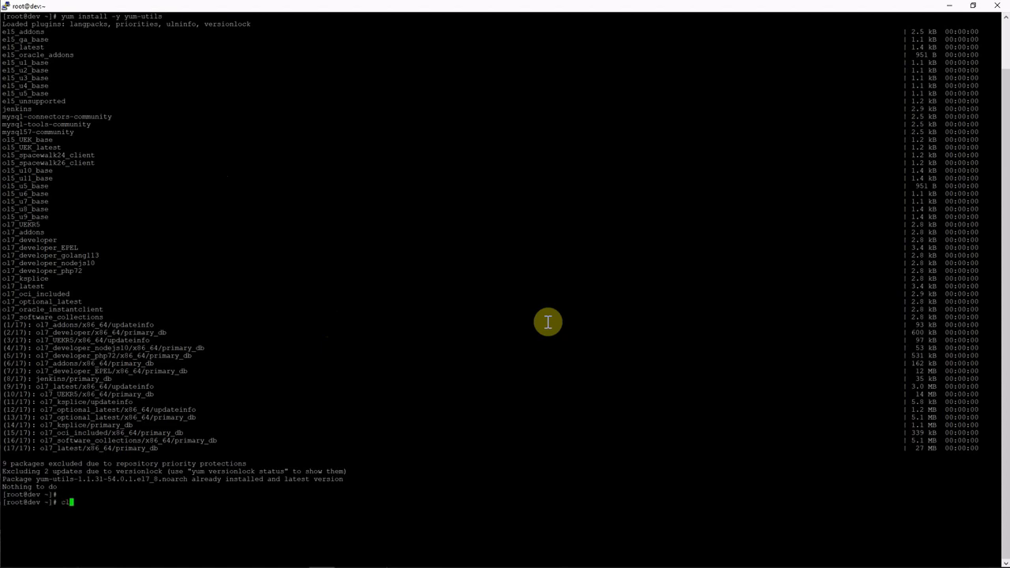
pyautogui.write('ear')
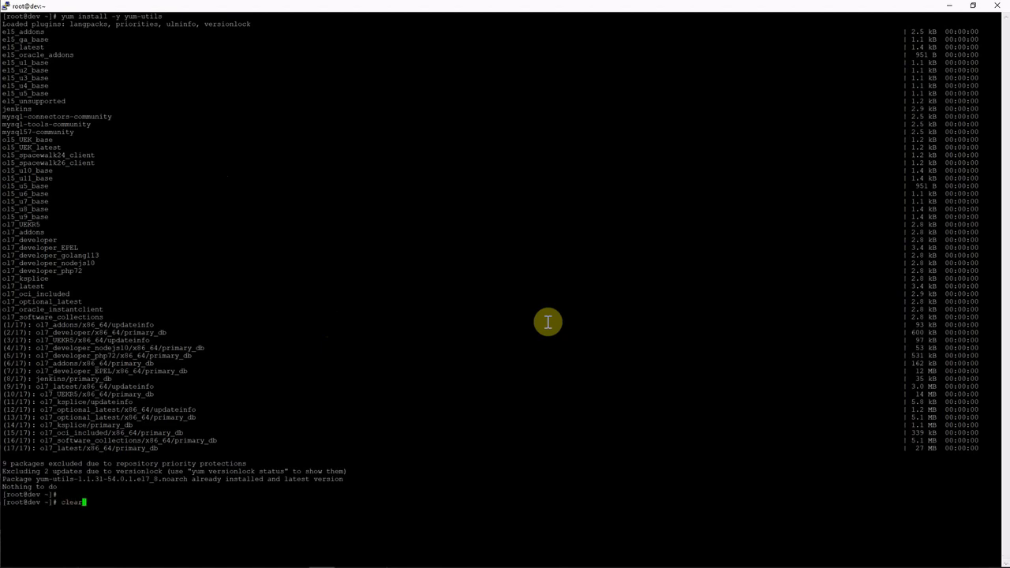
pyautogui.press('Return')
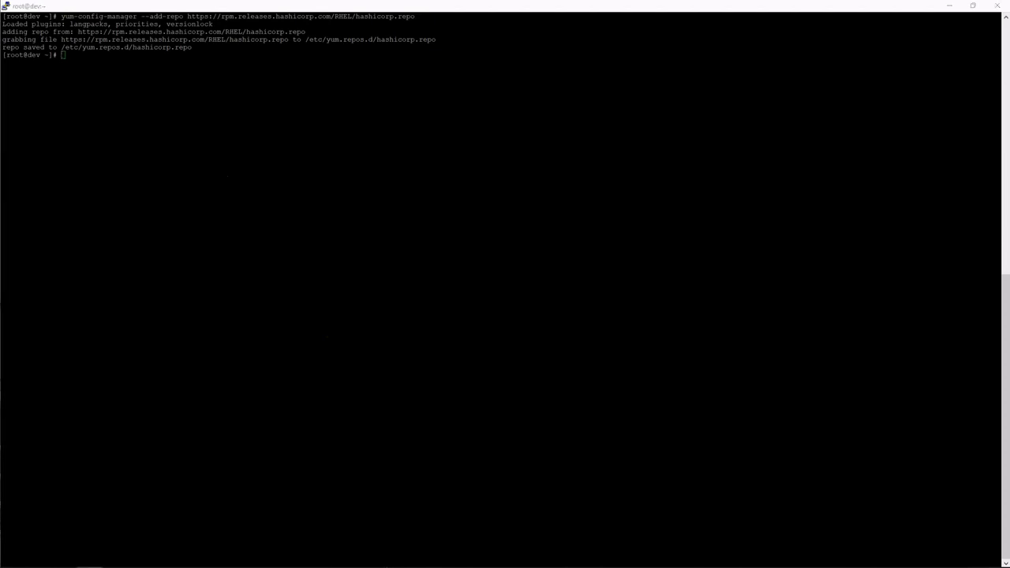
pyautogui.write('yum -y install waypoint')
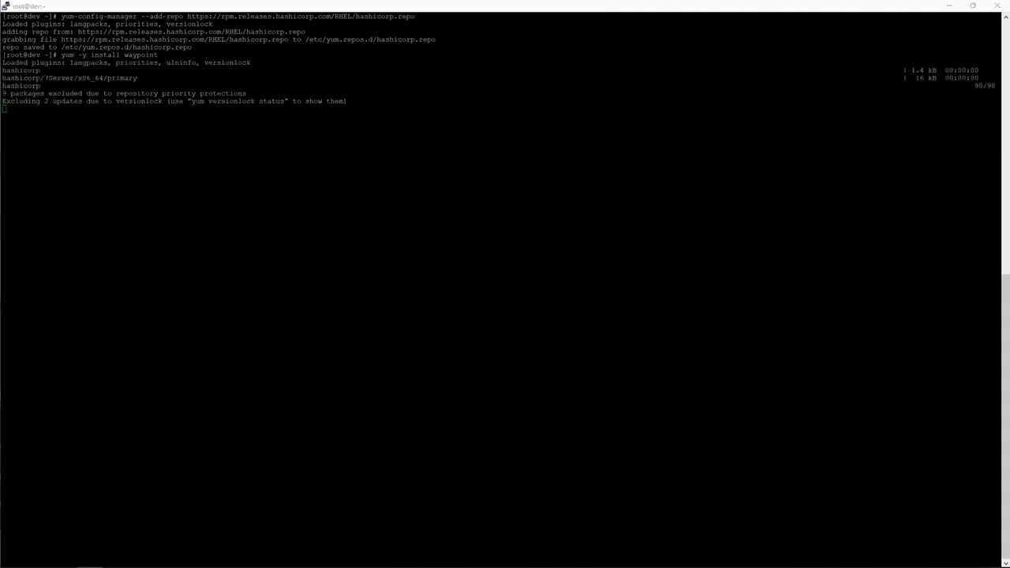
pyautogui.press('Return')
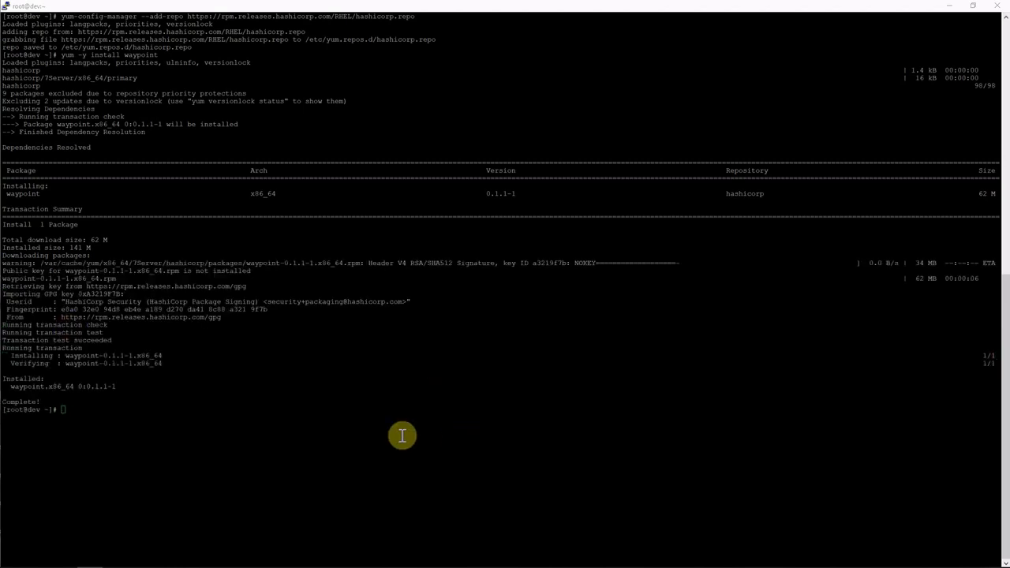
# Check the installed version with waypoint -v.
pyautogui.write('w')
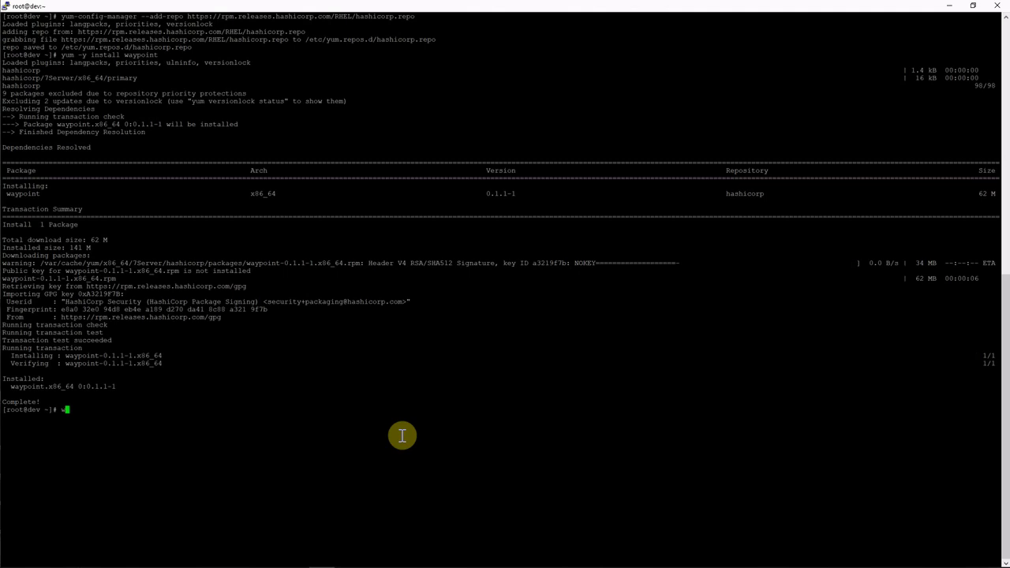
pyautogui.write('waypoint -v')
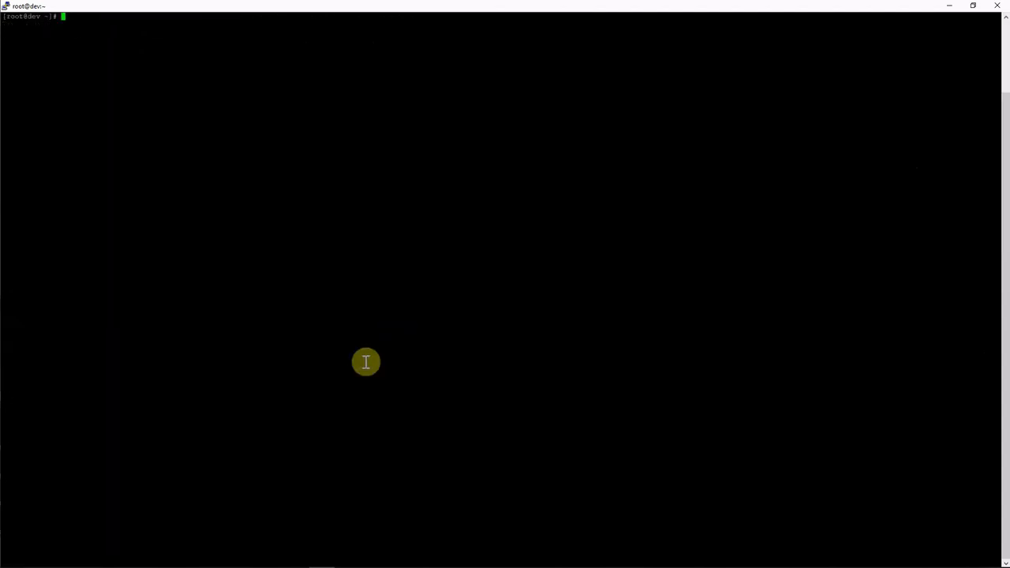
# Install the Waypoint server on Docker, clone waypoint-examples and list its docker/nodejs folder.
pyautogui.write('waypoint install --platform=docker -accept-tos')
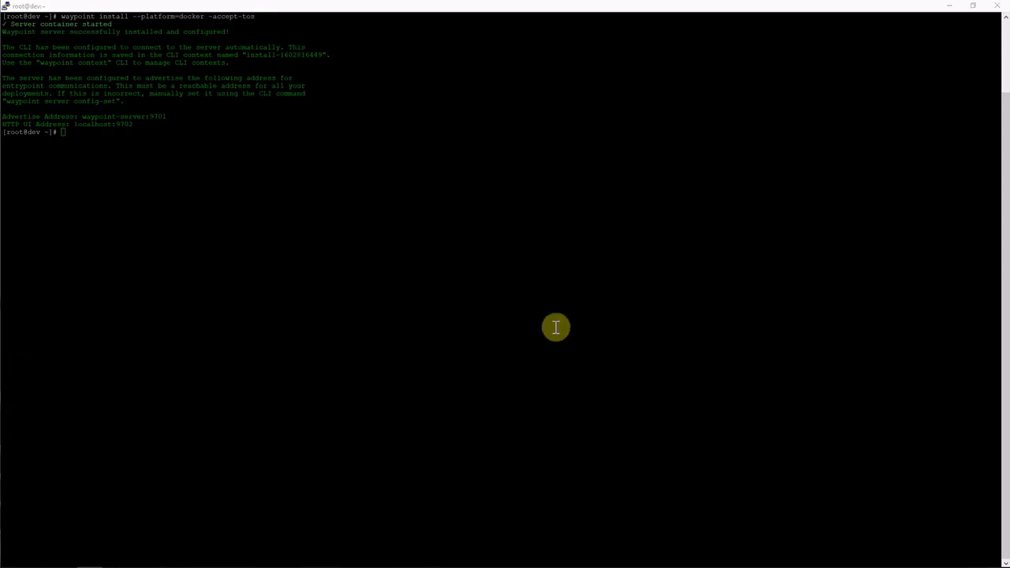
pyautogui.write('git clone https://github.com/hashicorp/waypoint-examples.git')
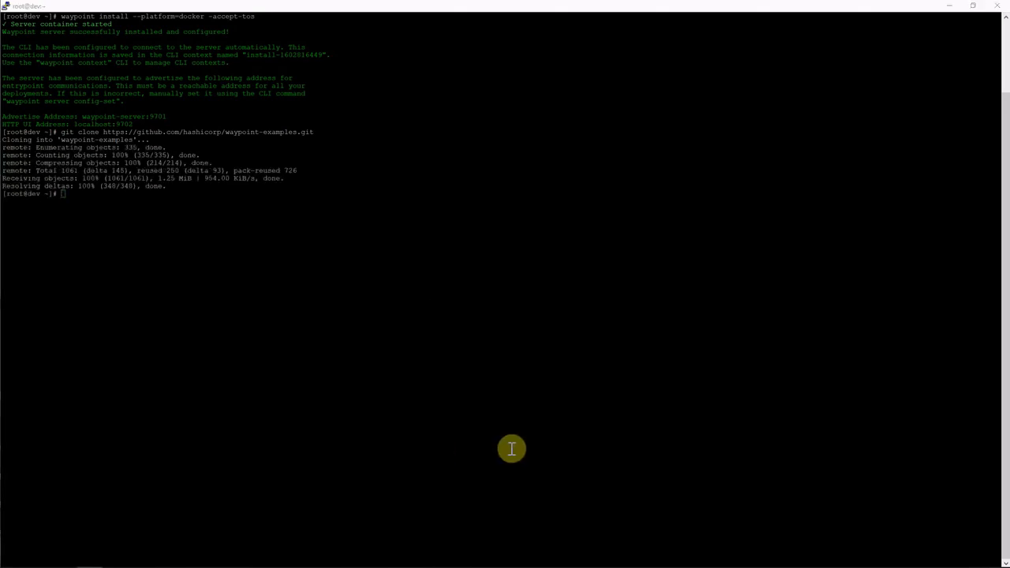
pyautogui.write('cd waypoint-examples/docker/nodejs')
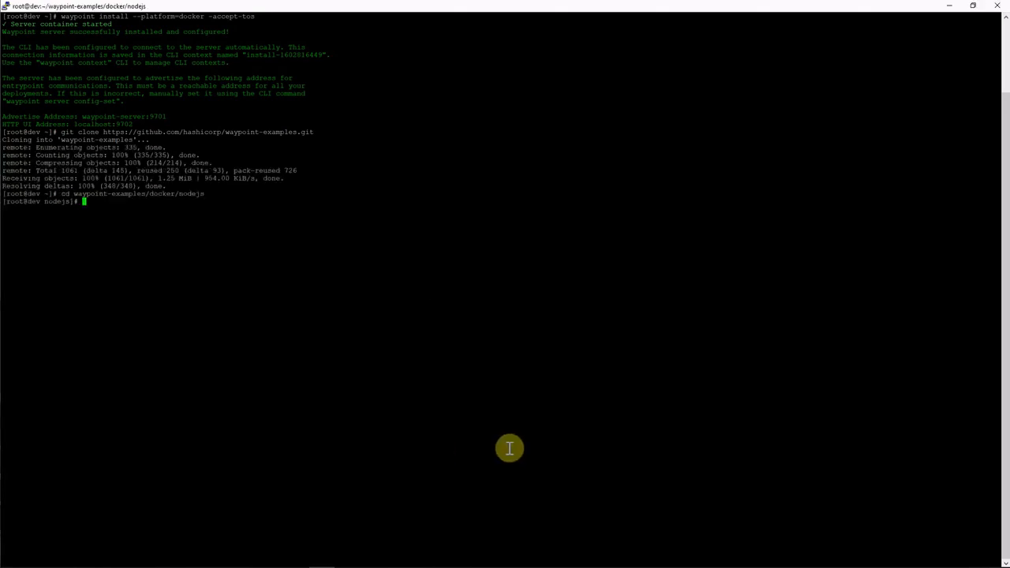
pyautogui.write('ll')
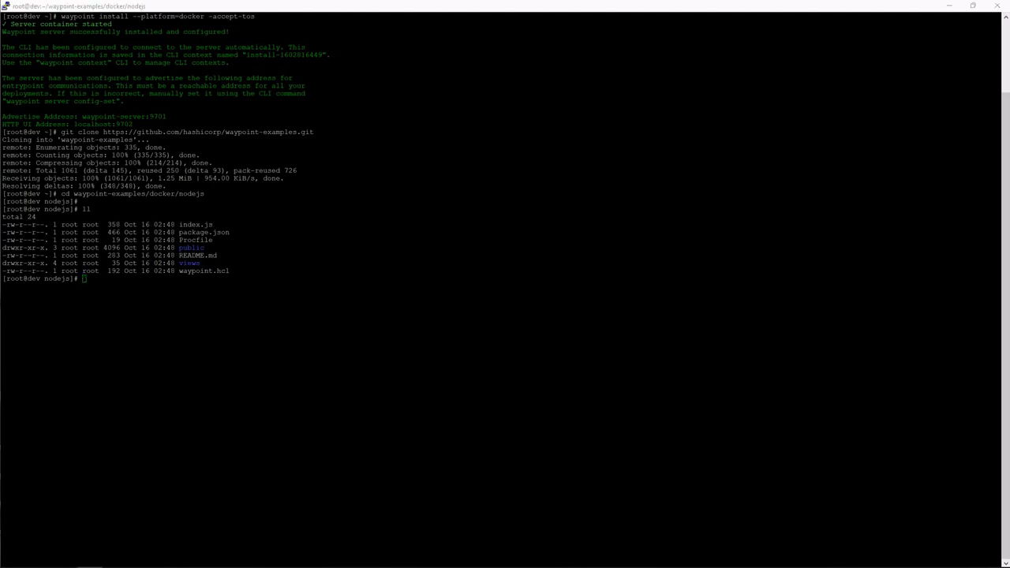
# Initialize the Node.js example with waypoint init and deploy it with waypoint up.
pyautogui.write('waypoint init')
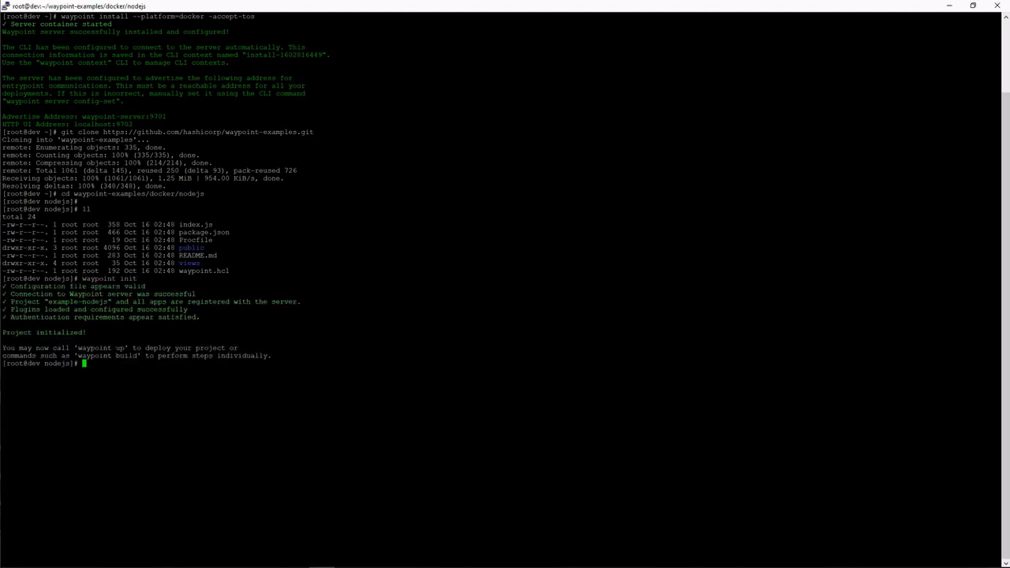
pyautogui.moveTo(164, 298)
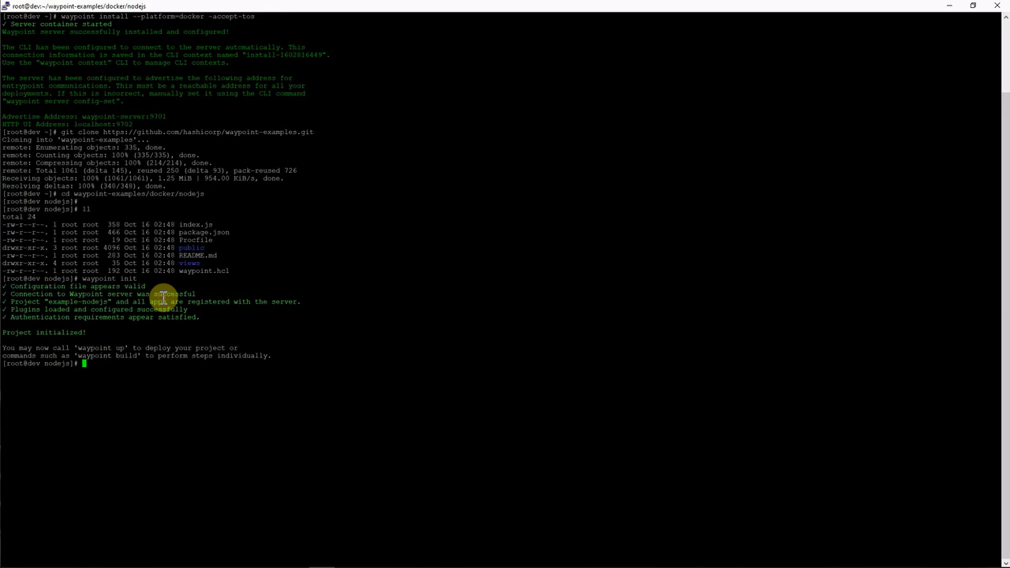
pyautogui.write('waypoint up')
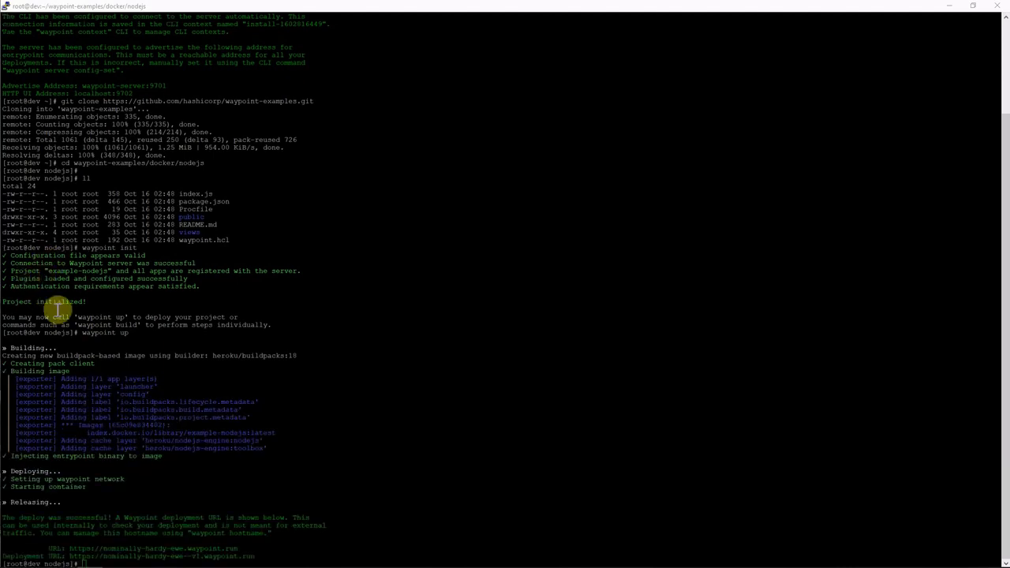
pyautogui.moveTo(73, 387)
pyautogui.write('cd views/p')
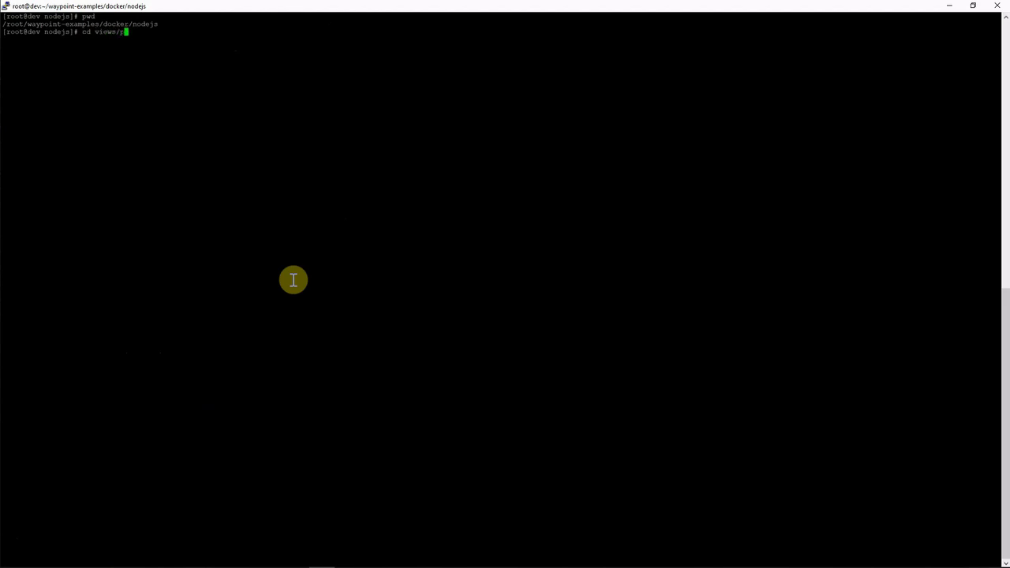
# Edit index.ejs in vi under views/pages, appending a netclouds author credit to the h1 heading.
pyautogui.press('Enter')
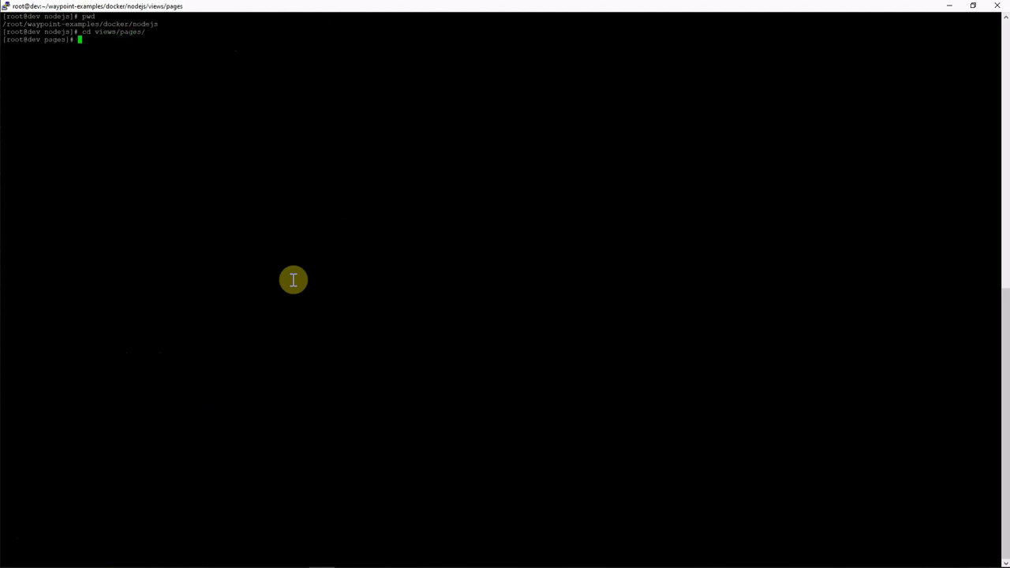
pyautogui.write('vi ind')
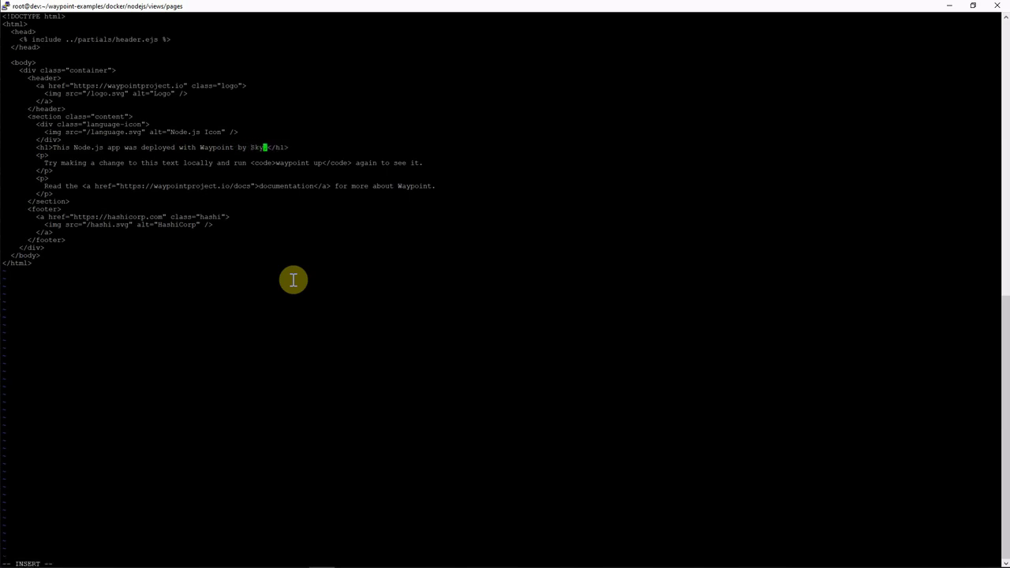
pyautogui.write('netclouds.')
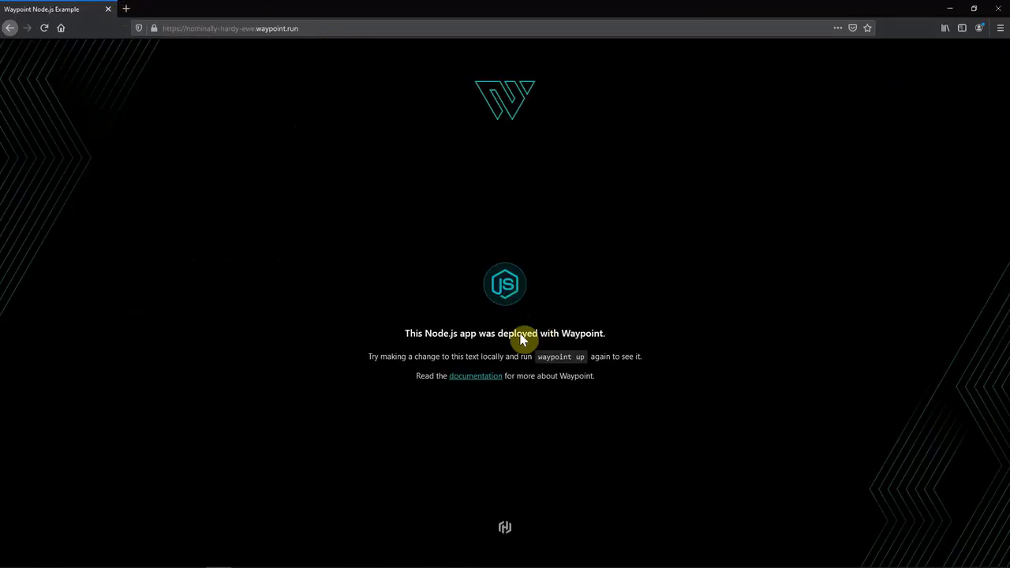
pyautogui.click(243, 9)
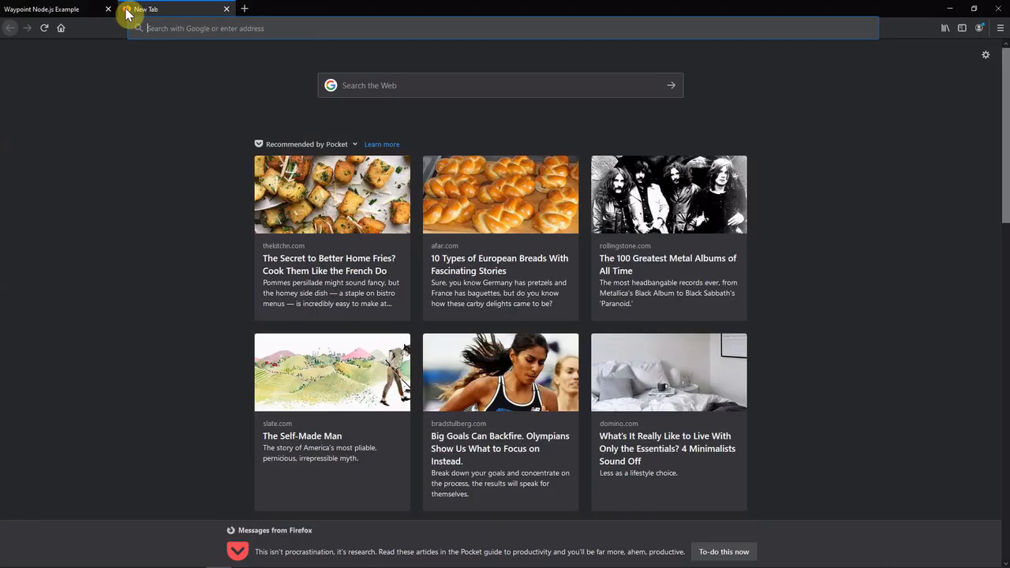
pyautogui.write('https://nominally-hardy-ewe--v2.waypoint.run')
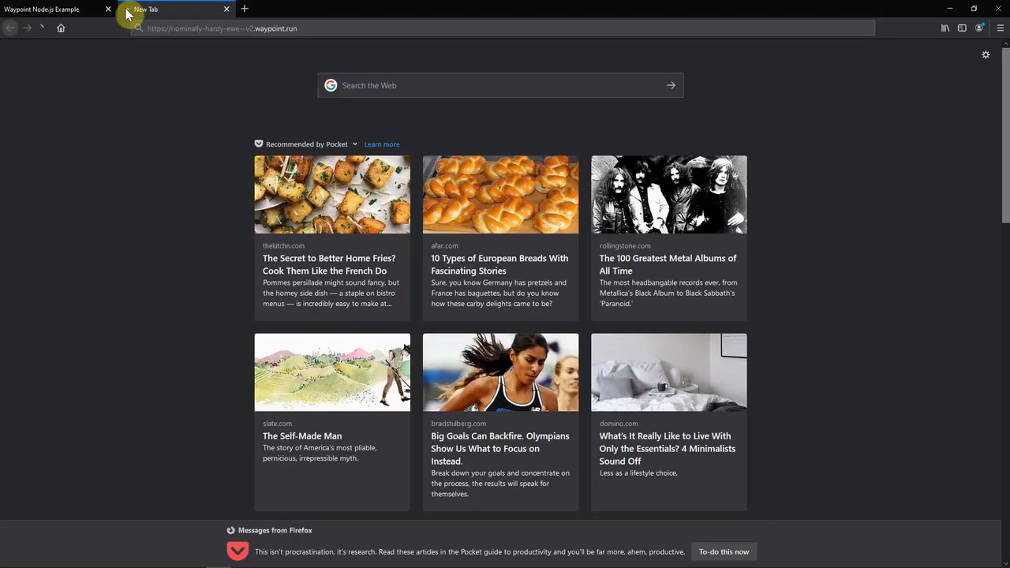
pyautogui.click(166, 9)
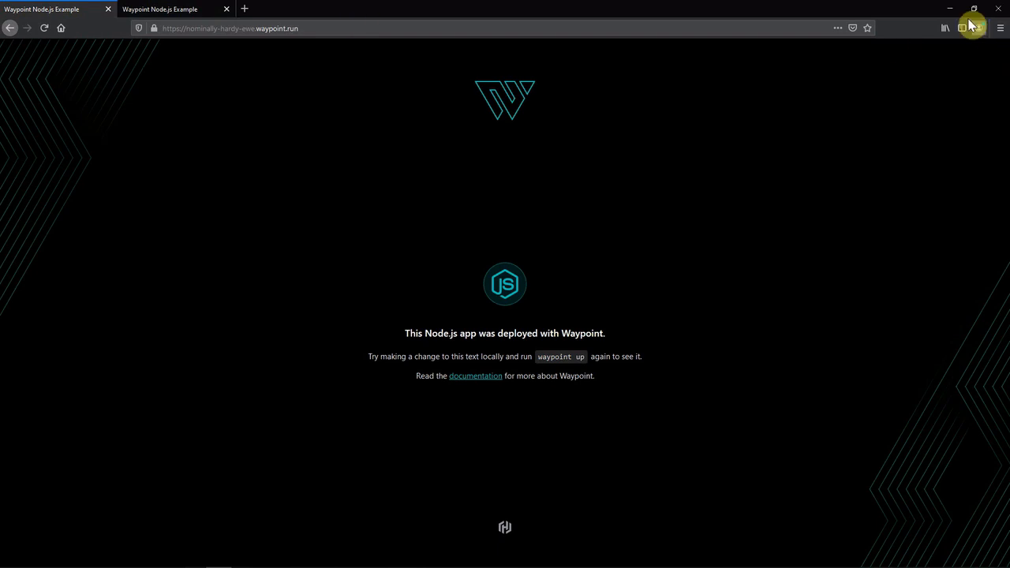
pyautogui.moveTo(950, 14)
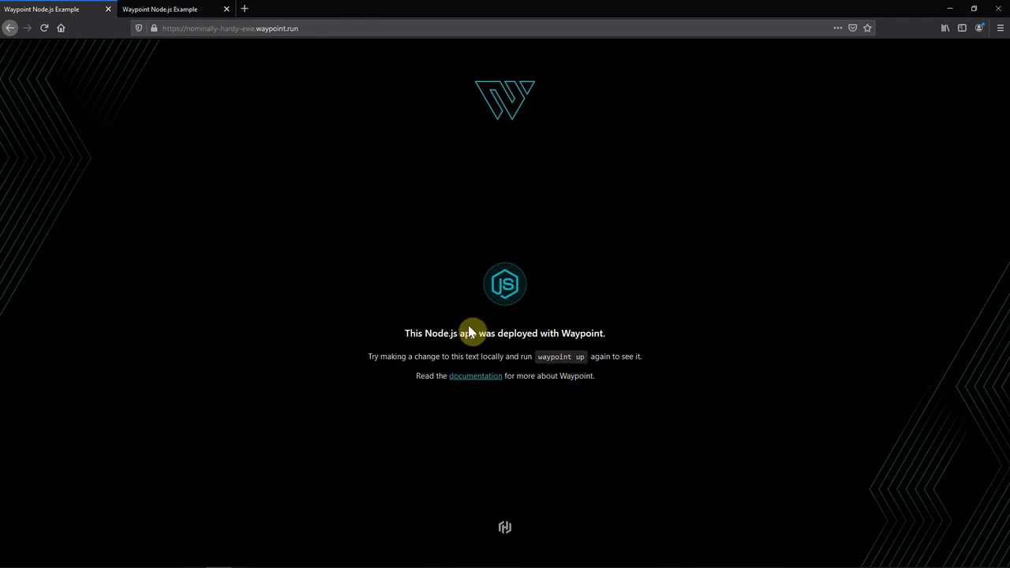
pyautogui.moveTo(366, 300)
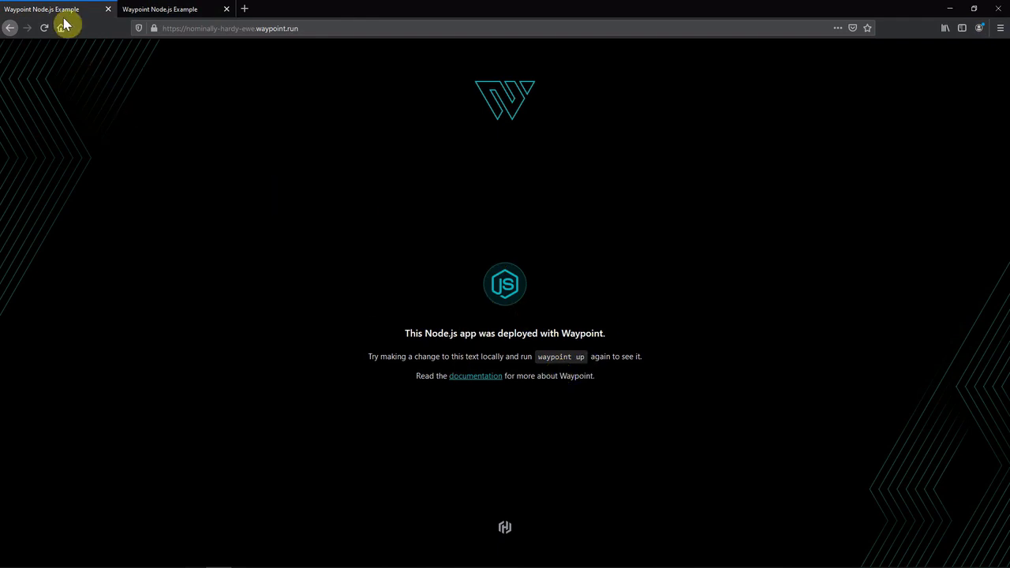
pyautogui.click(44, 29)
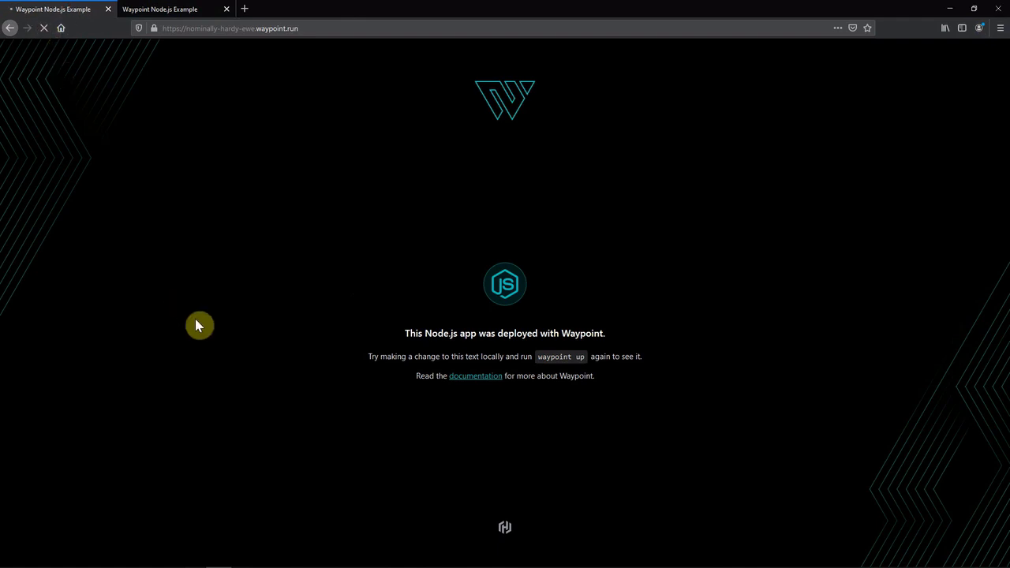